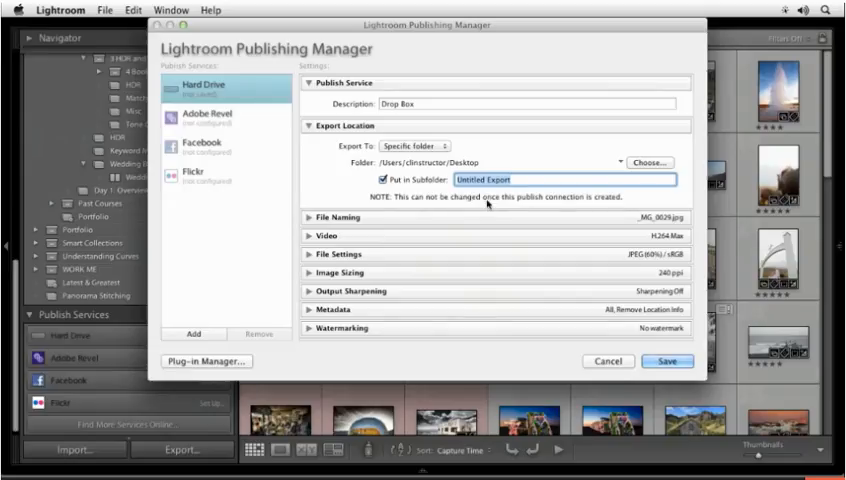
pyautogui.moveTo(500, 203)
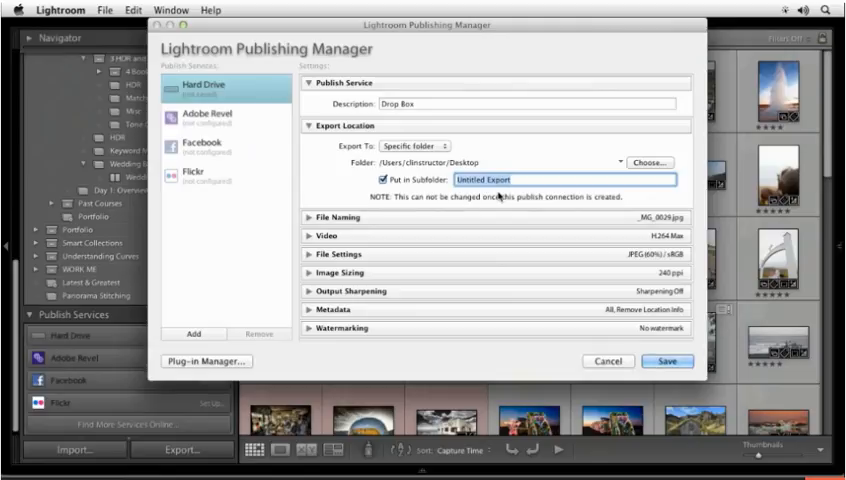
# Step: Set the export subfolder to 'Minal Folio' and review the File Naming options
pyautogui.write('Minal Folio')
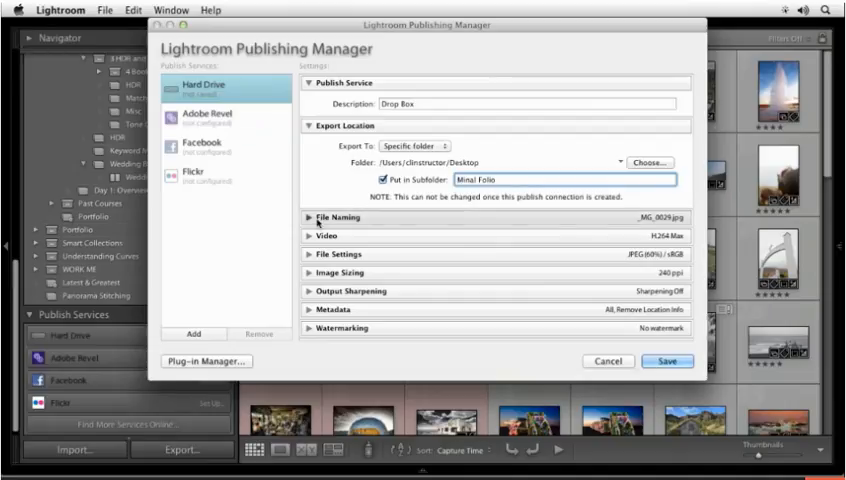
pyautogui.click(331, 217)
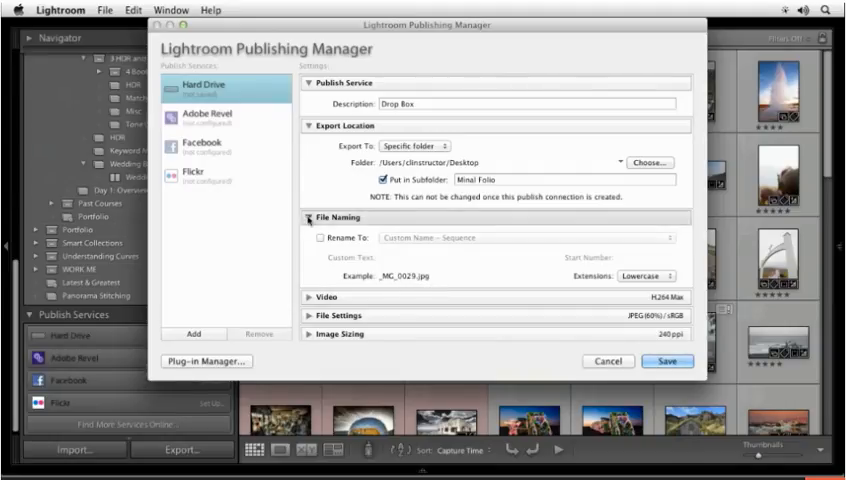
pyautogui.click(317, 217)
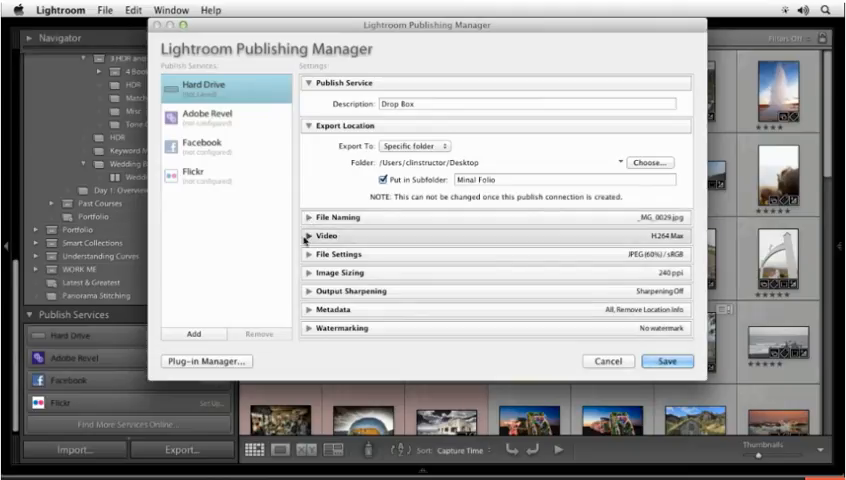
# Step: Keep JPEG format and resize published photos to fit 1024 by 1024 pixels
pyautogui.click(334, 254)
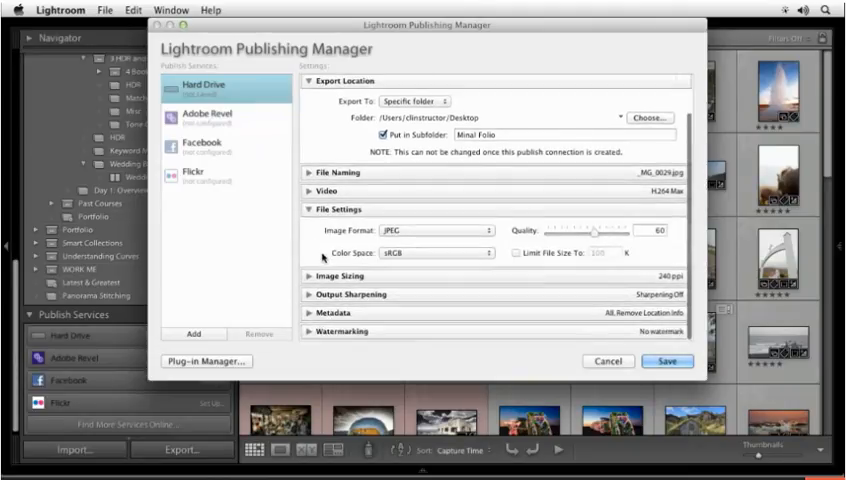
pyautogui.click(430, 229)
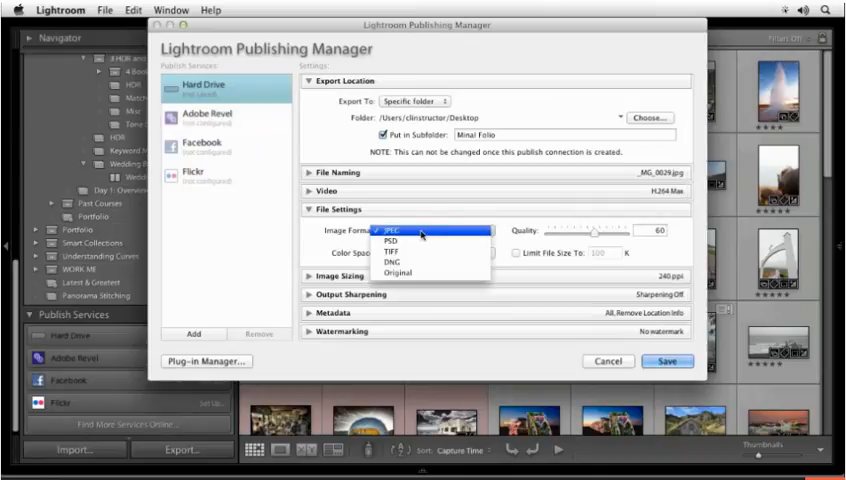
pyautogui.click(420, 230)
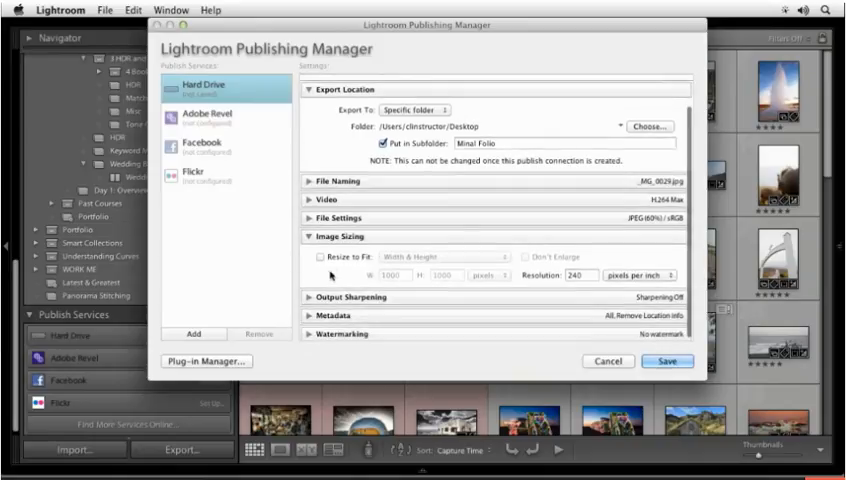
pyautogui.click(318, 256)
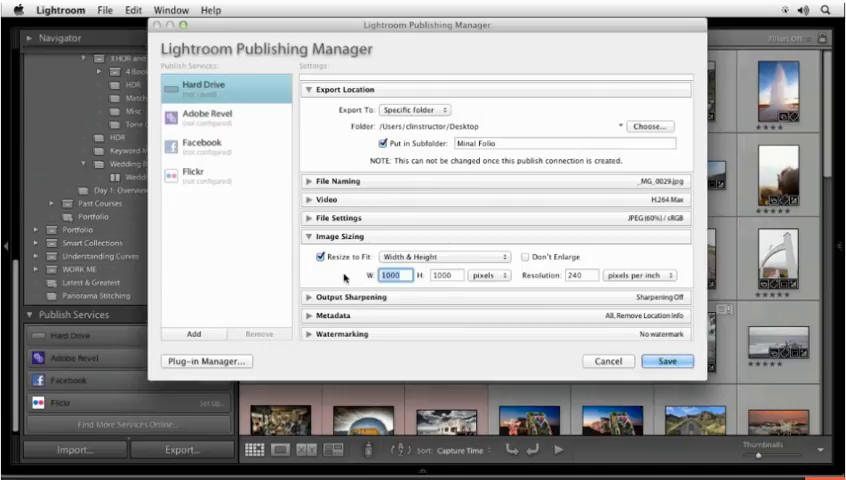
pyautogui.write('1024')
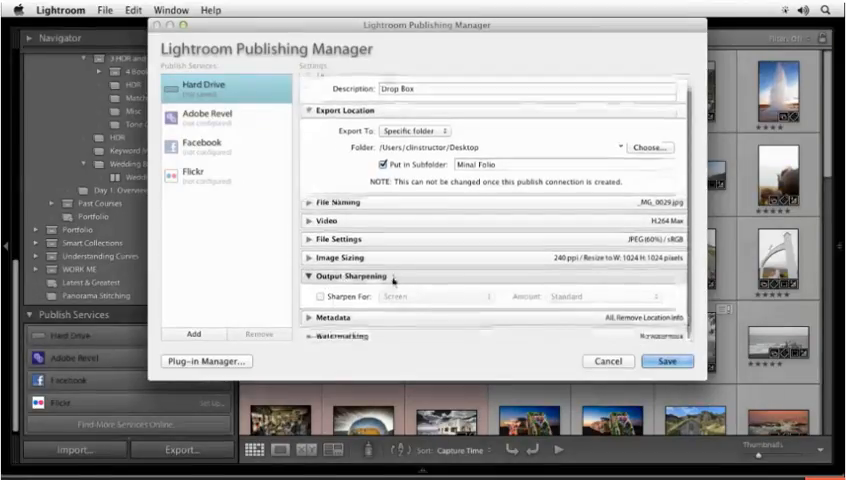
# Step: Sharpen output for Screen at Standard amount and include Copyright Only metadata
pyautogui.click(313, 291)
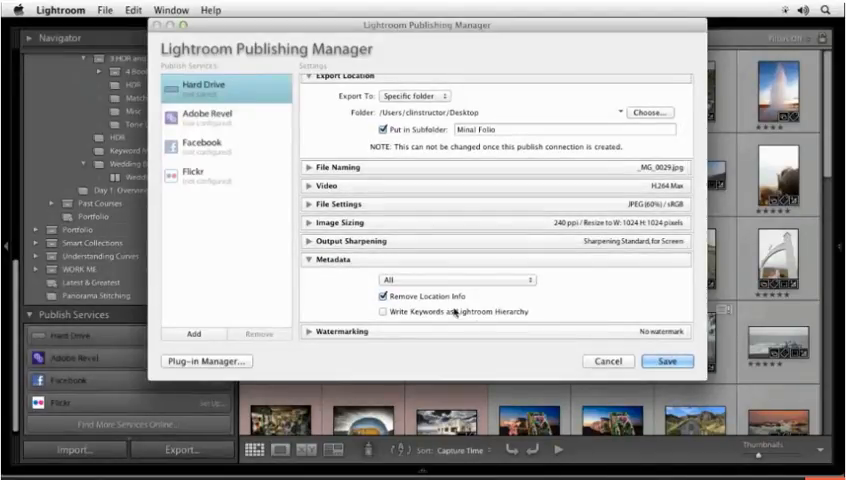
pyautogui.click(456, 279)
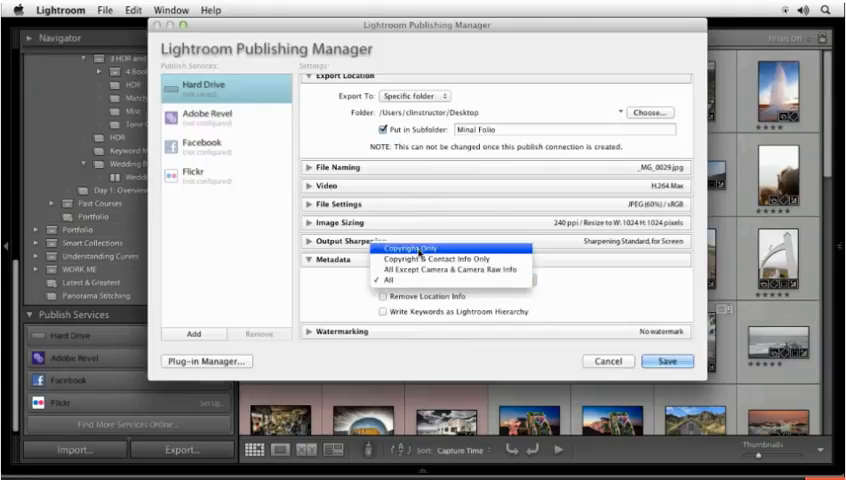
pyautogui.click(420, 280)
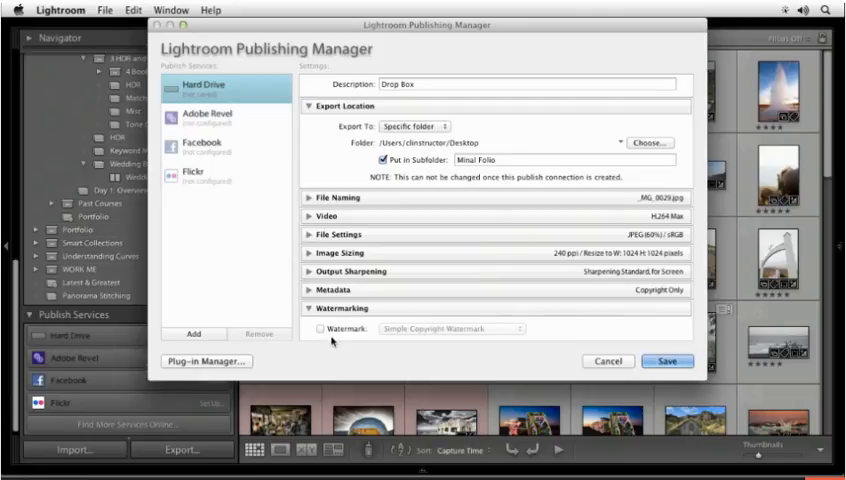
# Step: Enable the 'Best of Ben Badge' watermark, then collapse the Watermarking and Export Location sections
pyautogui.click(320, 329)
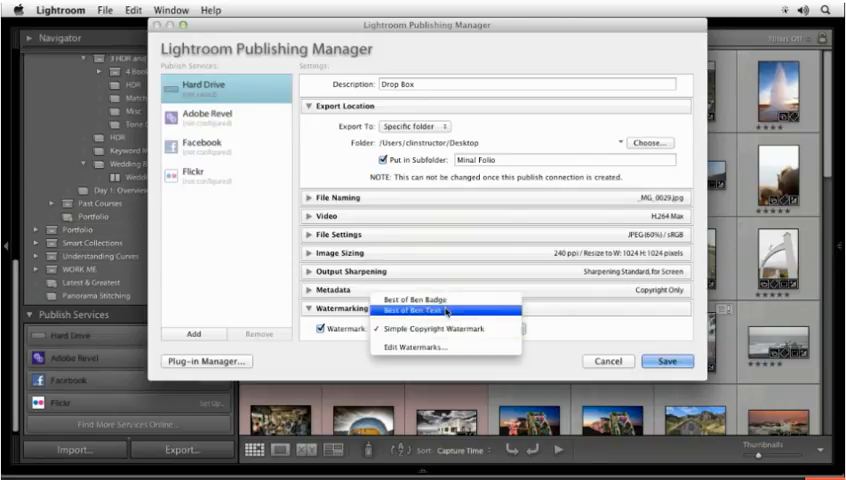
pyautogui.click(435, 300)
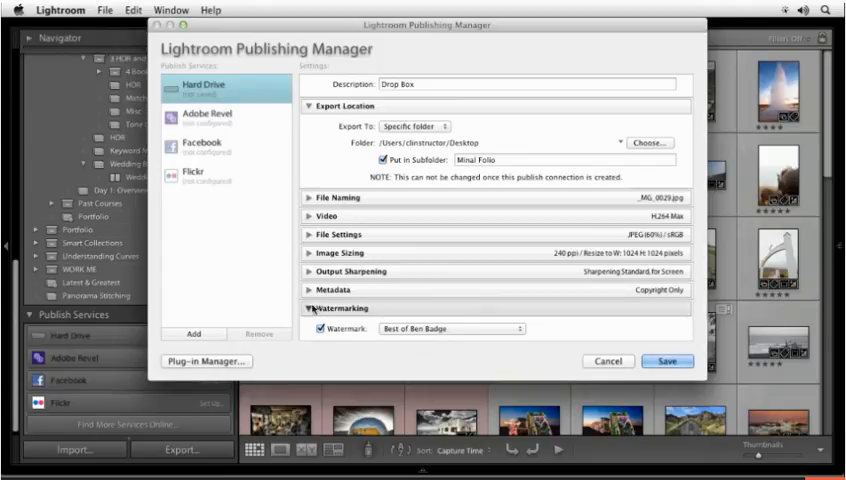
pyautogui.click(310, 308)
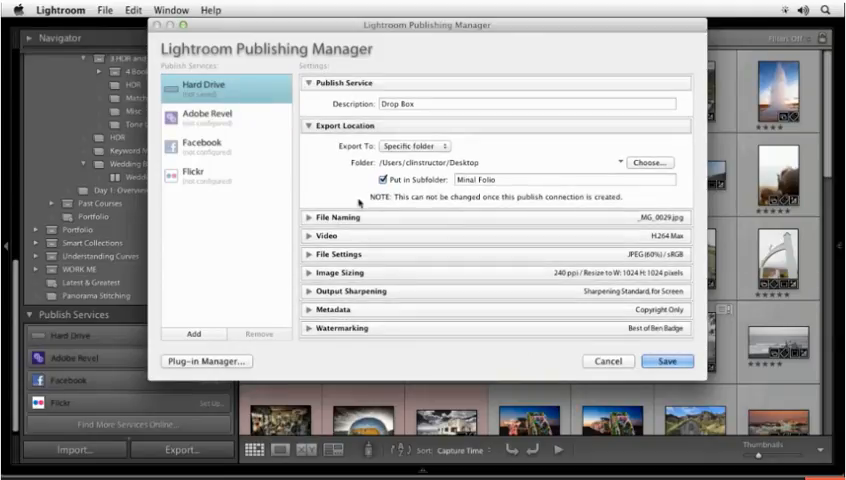
pyautogui.click(302, 125)
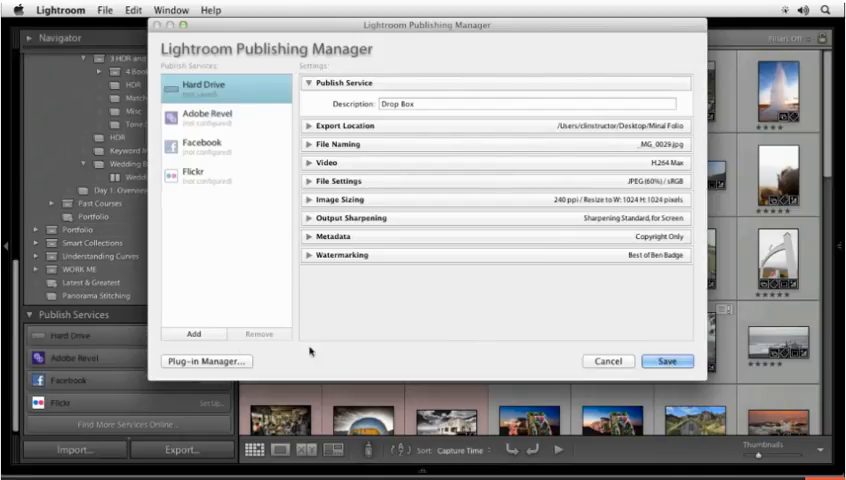
# Step: Create a Hard Drive publish connection named 'Dropbox' and save its settings
pyautogui.click(196, 334)
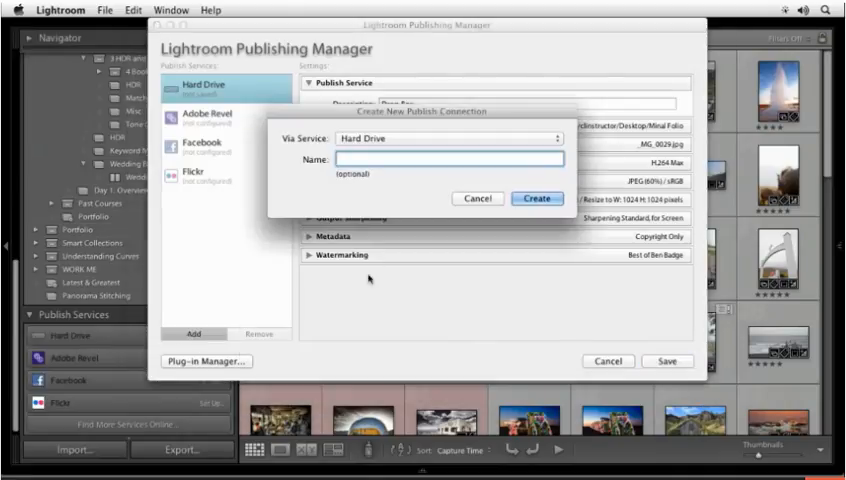
pyautogui.write('Drop')
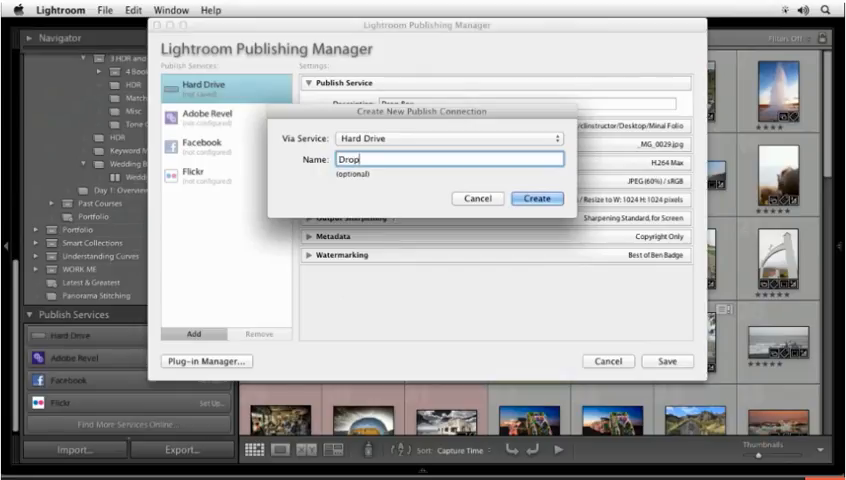
pyautogui.write('box')
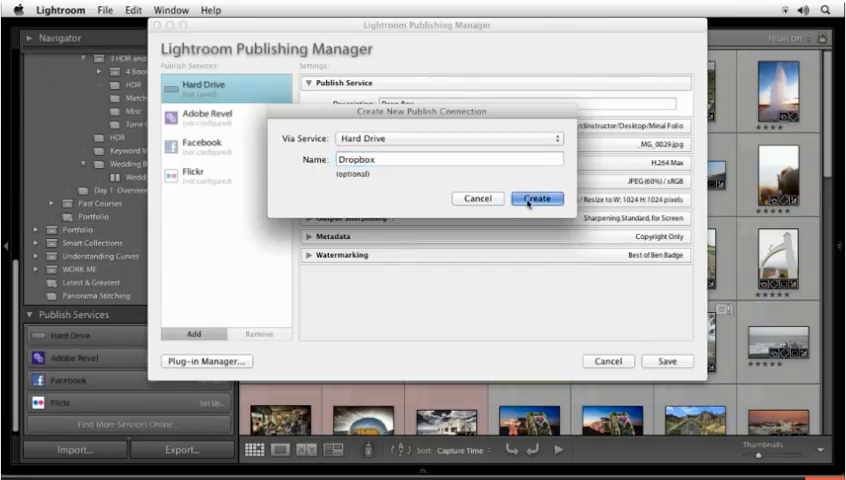
pyautogui.click(537, 198)
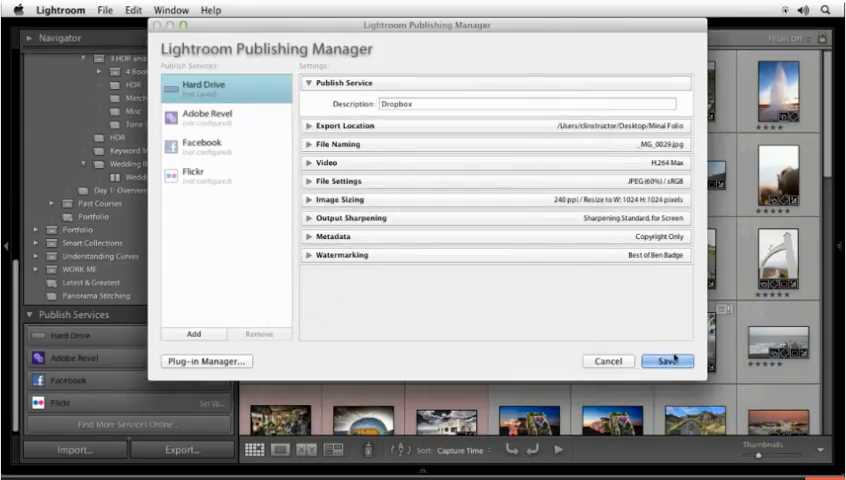
pyautogui.click(668, 361)
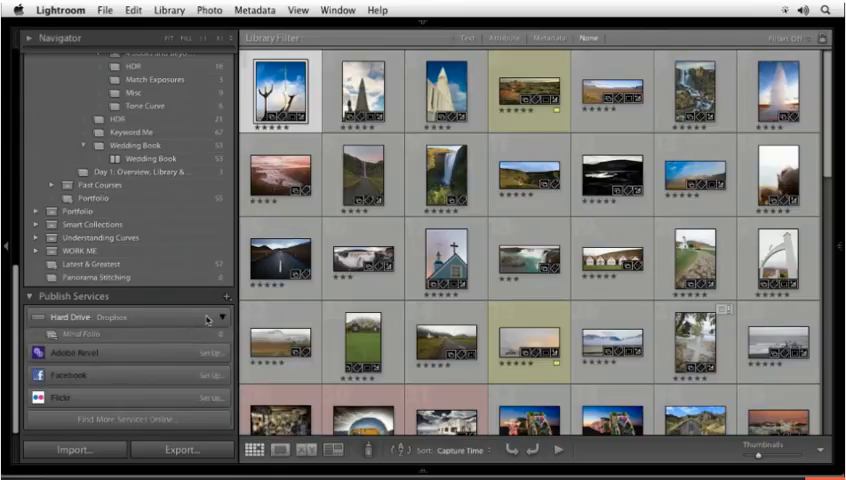
pyautogui.moveTo(85, 367)
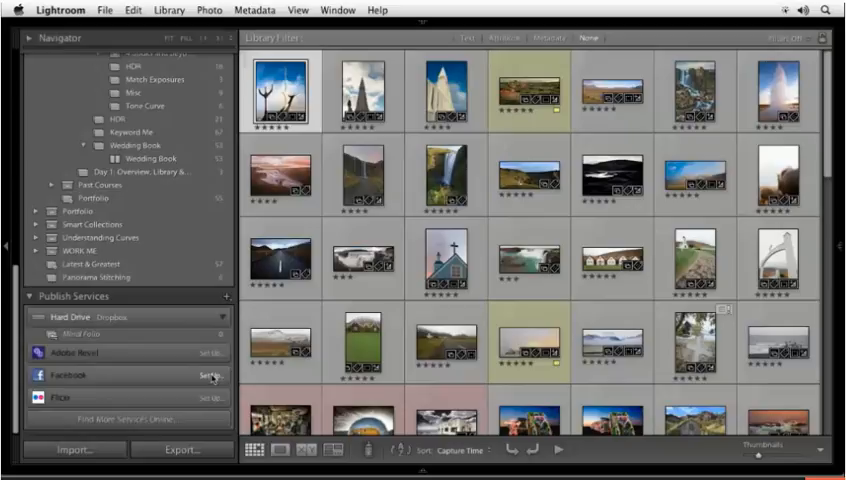
# Step: Start the Facebook publish service setup from Publish Services
pyautogui.click(211, 375)
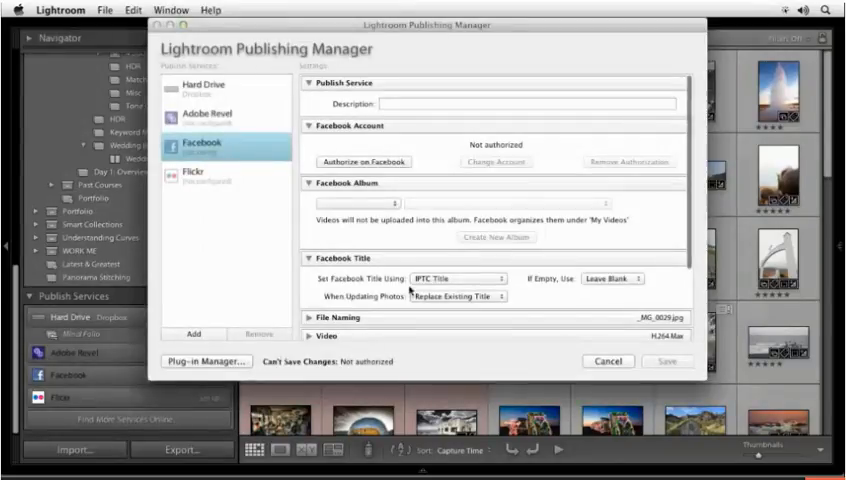
pyautogui.click(525, 104)
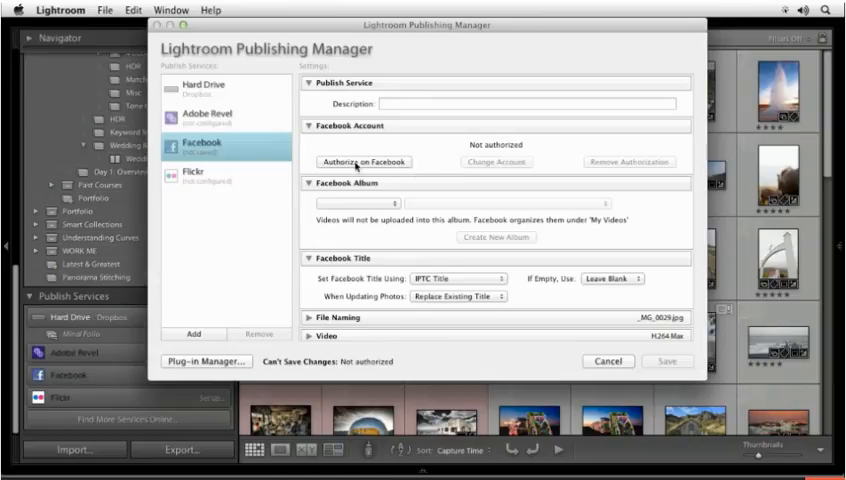
# Step: Cancel Facebook authorization and collapse the Facebook Account and Album sections
pyautogui.click(364, 162)
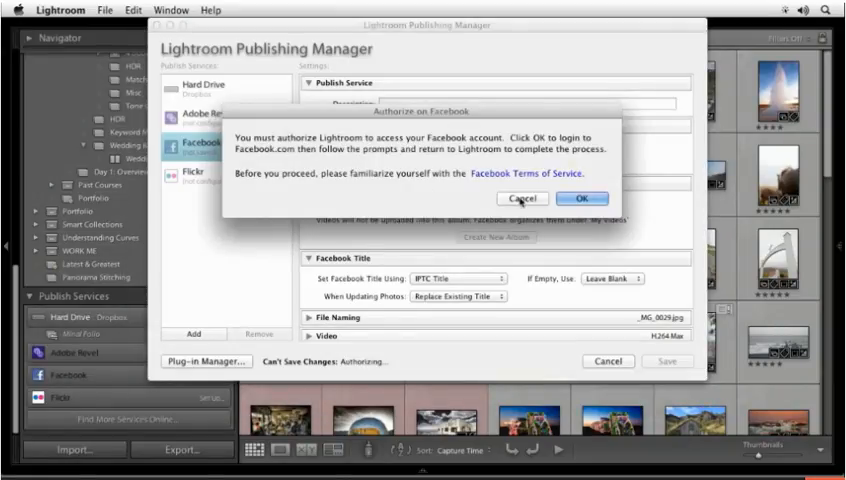
pyautogui.click(521, 198)
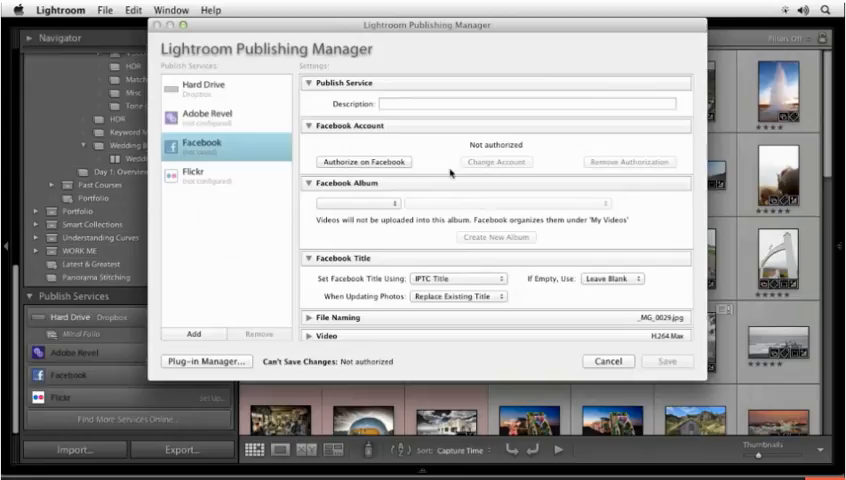
pyautogui.moveTo(440, 165)
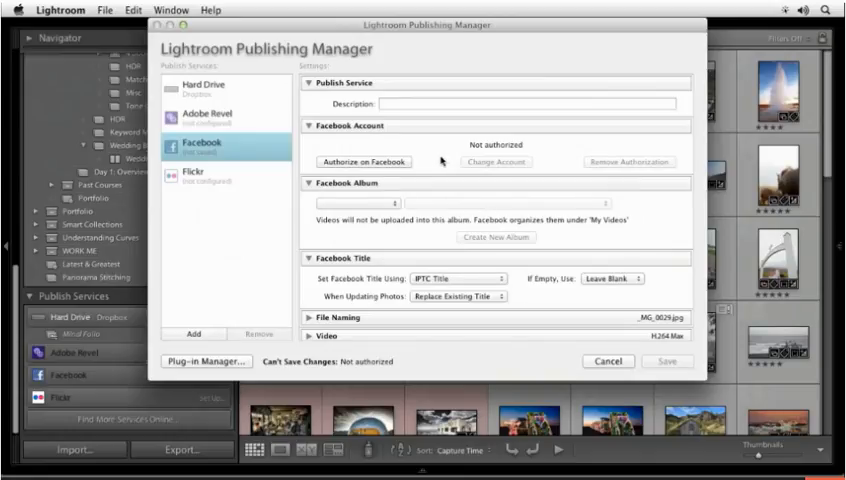
pyautogui.moveTo(464, 150)
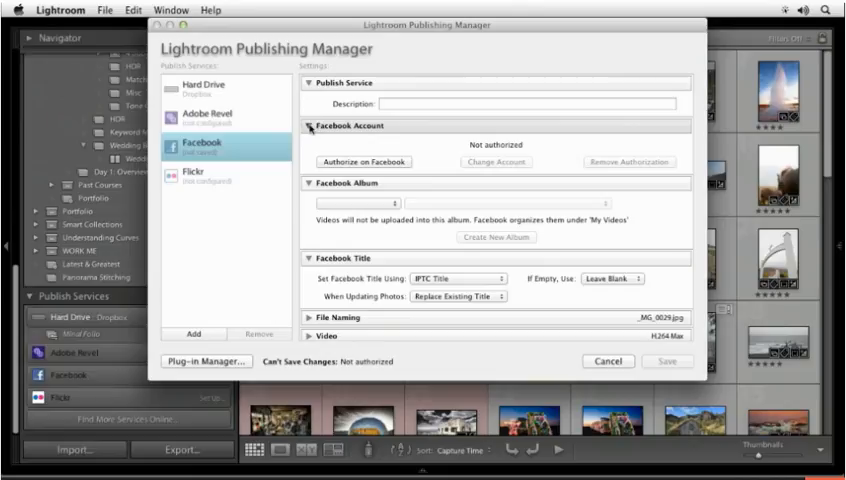
pyautogui.click(308, 126)
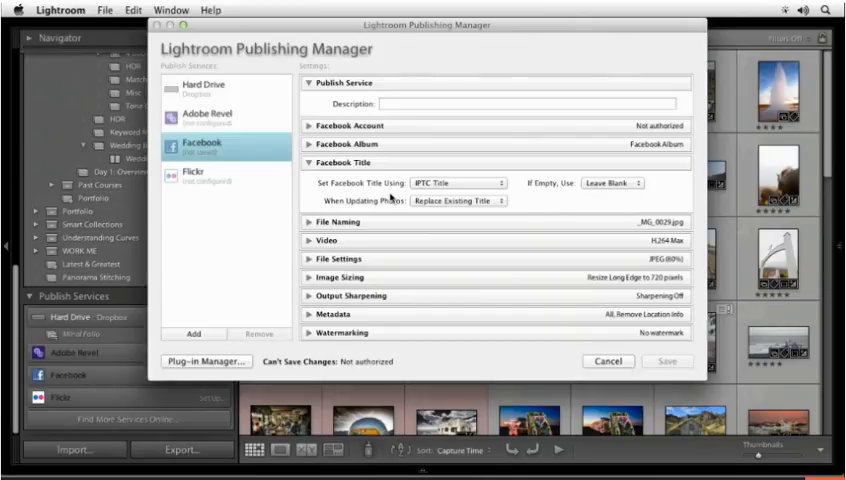
# Step: Keep Facebook titles from IPTC Title, left blank when empty
pyautogui.click(461, 185)
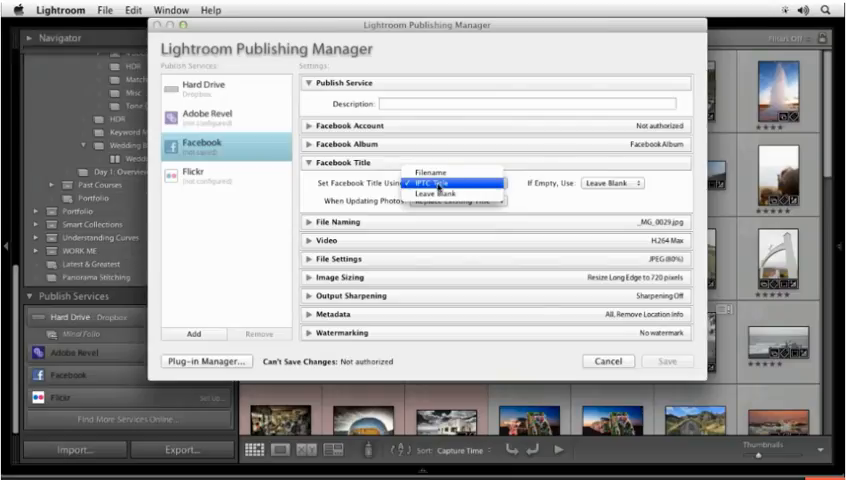
pyautogui.click(461, 176)
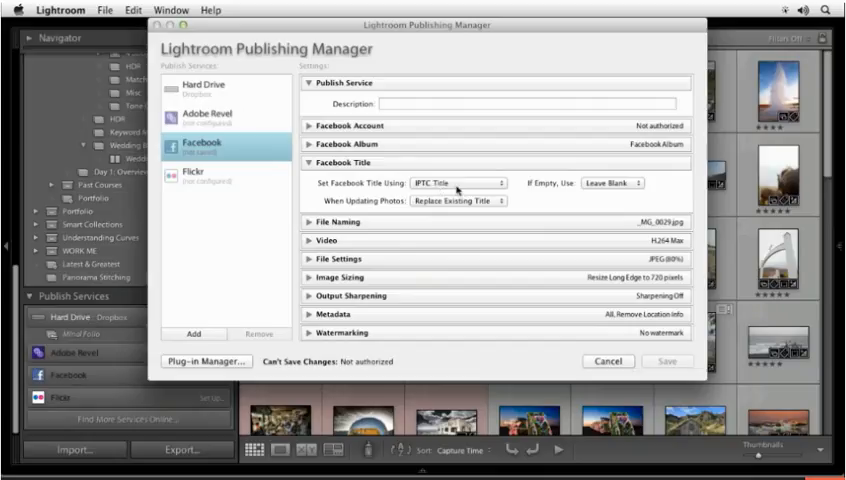
pyautogui.moveTo(540, 197)
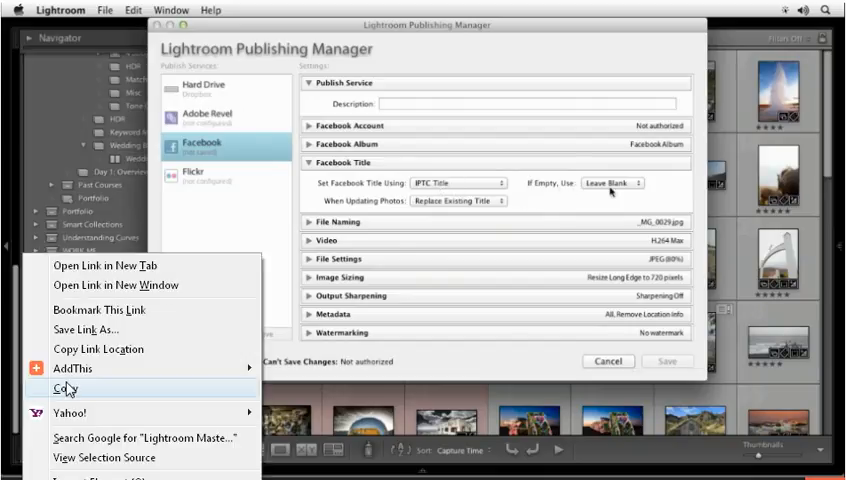
pyautogui.click(608, 183)
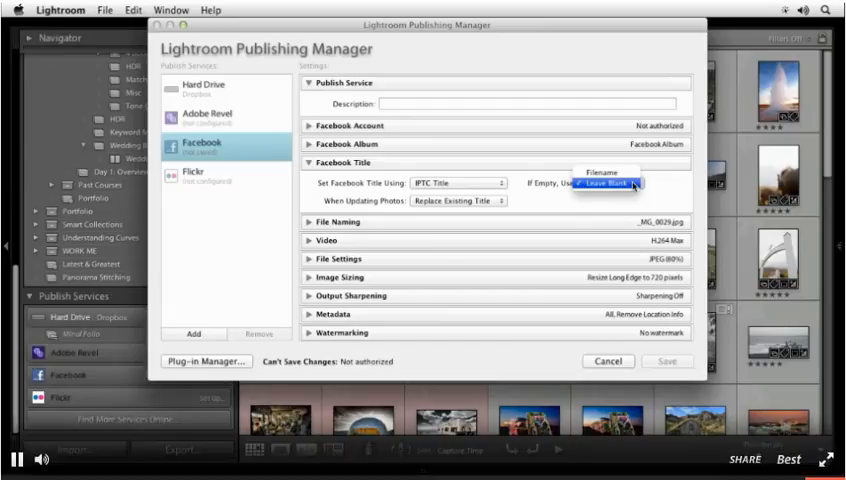
pyautogui.click(600, 184)
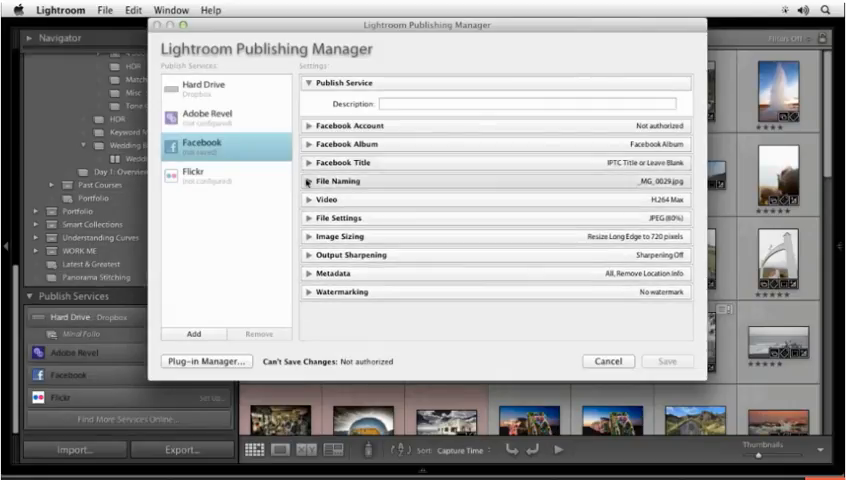
# Step: Review the Facebook File Naming and Image Sizing sections, then show Metadata options
pyautogui.click(315, 181)
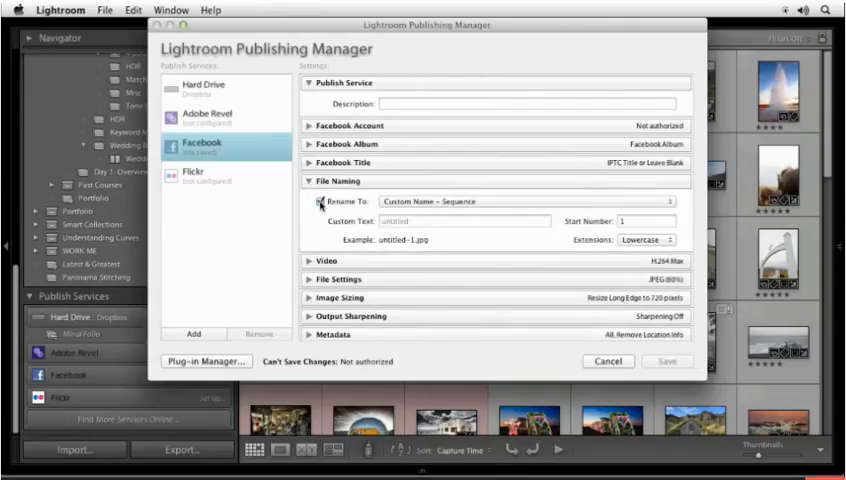
pyautogui.click(313, 181)
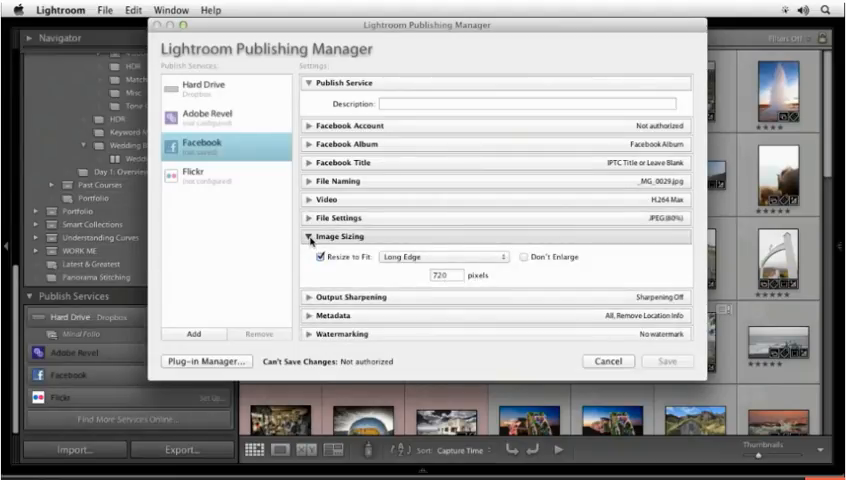
pyautogui.click(311, 234)
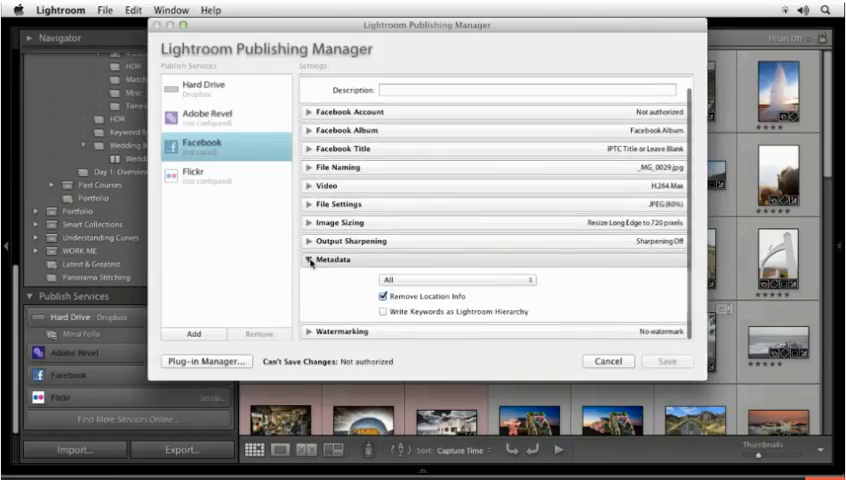
# Step: Enable Facebook watermarking with the 'Best of Ben Badge' preset
pyautogui.click(325, 260)
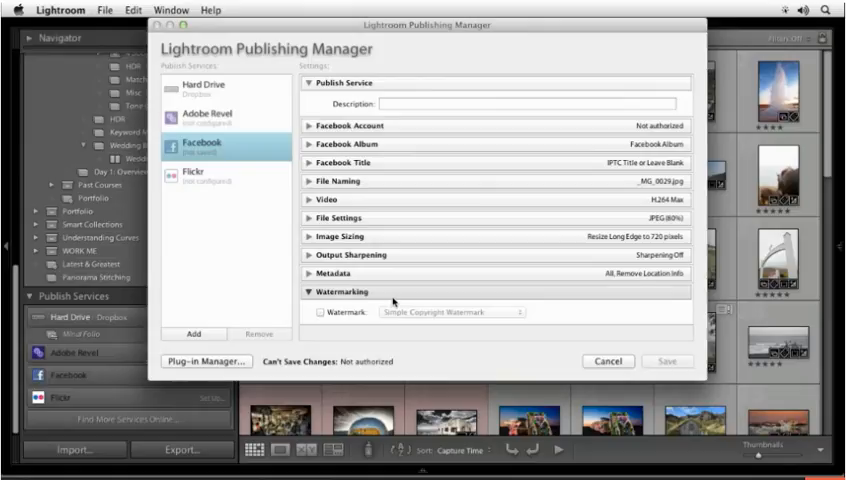
pyautogui.click(455, 315)
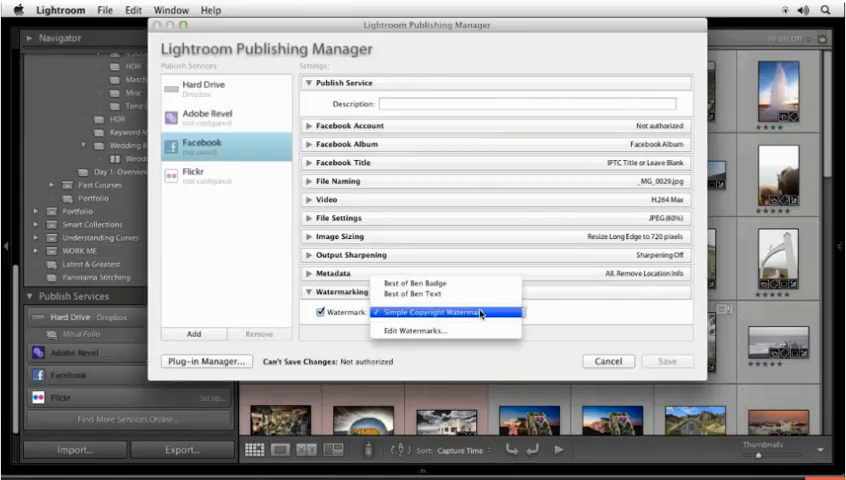
pyautogui.moveTo(415, 282)
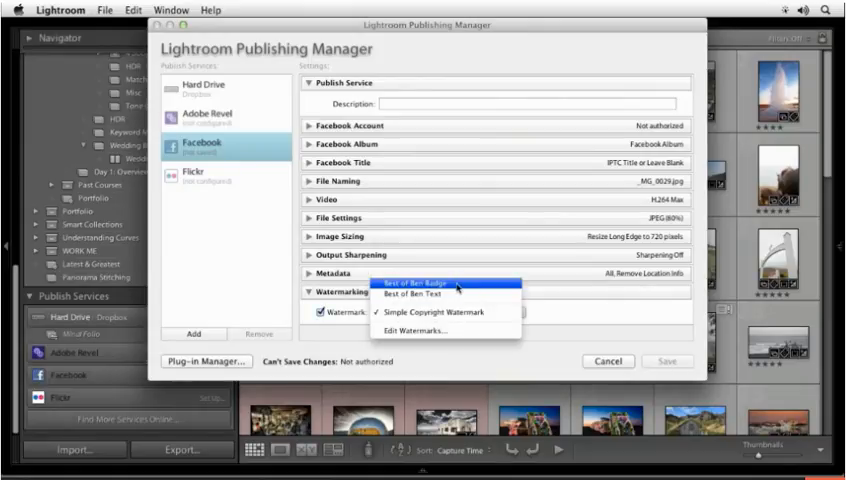
pyautogui.click(456, 288)
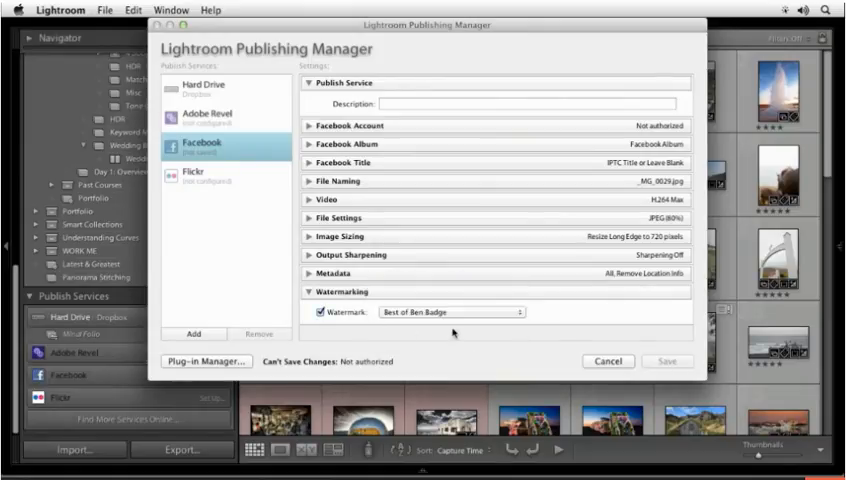